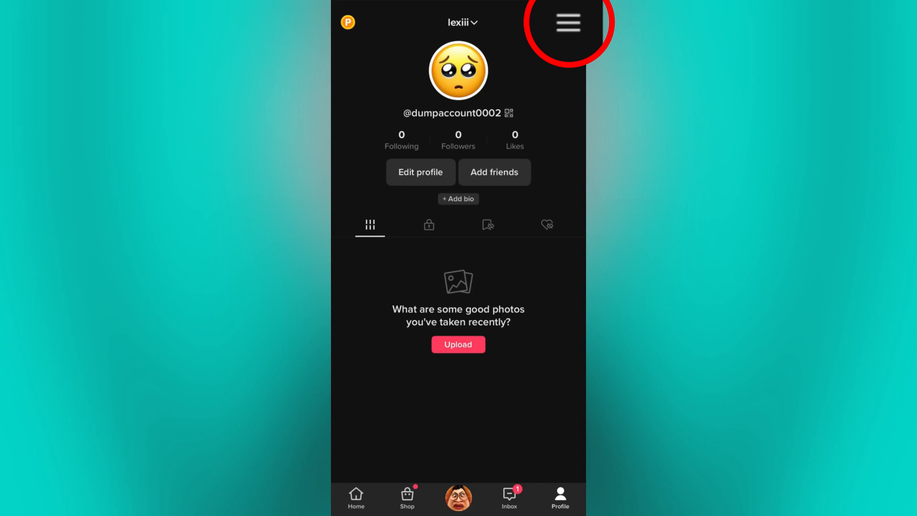
Open Settings and privacy from the profile's top-right menu.
{"action": "left_click", "coordinate": [567, 23]}
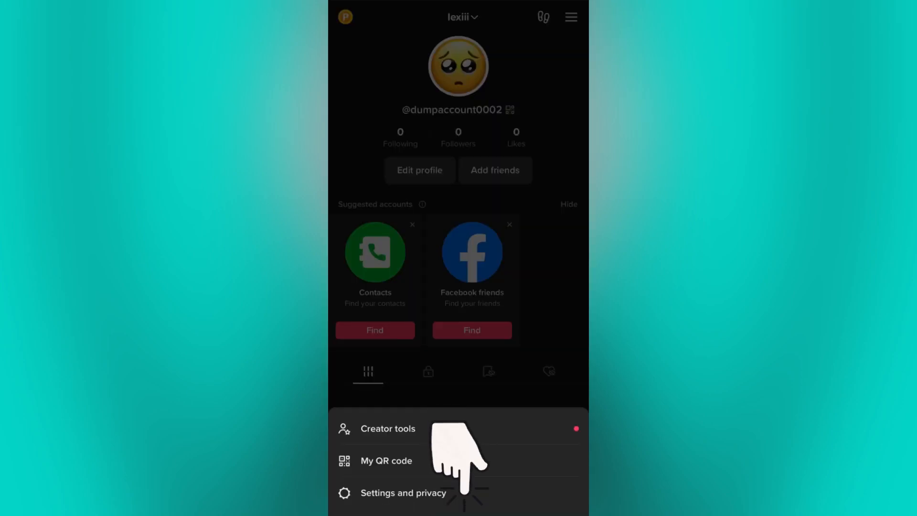
{"action": "left_click", "coordinate": [403, 493]}
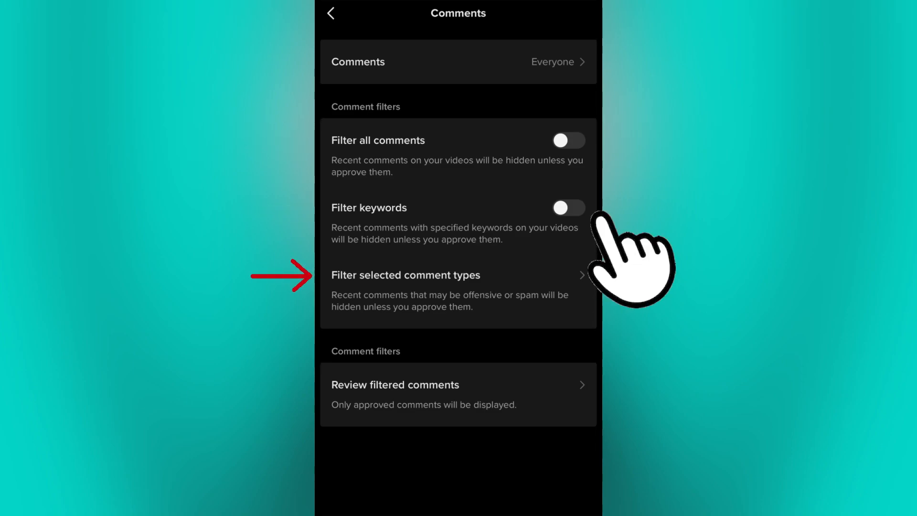
Switch on the Filter keywords toggle in Comments settings.
{"action": "left_click", "coordinate": [568, 206]}
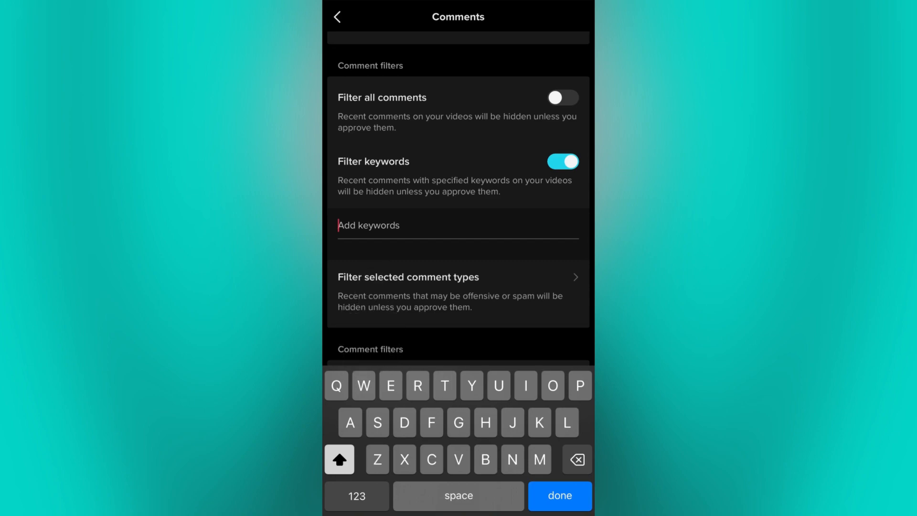
Add Sample, Test, Hii and Random to the filtered keyword list.
{"action": "left_click", "coordinate": [558, 495]}
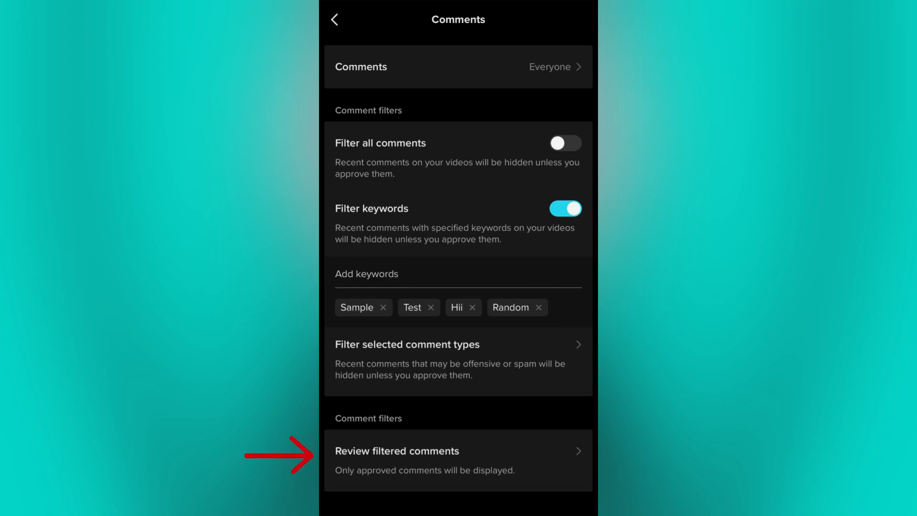
Leave Comments, view the Account page, then return to Settings and privacy.
{"action": "left_click", "coordinate": [335, 19]}
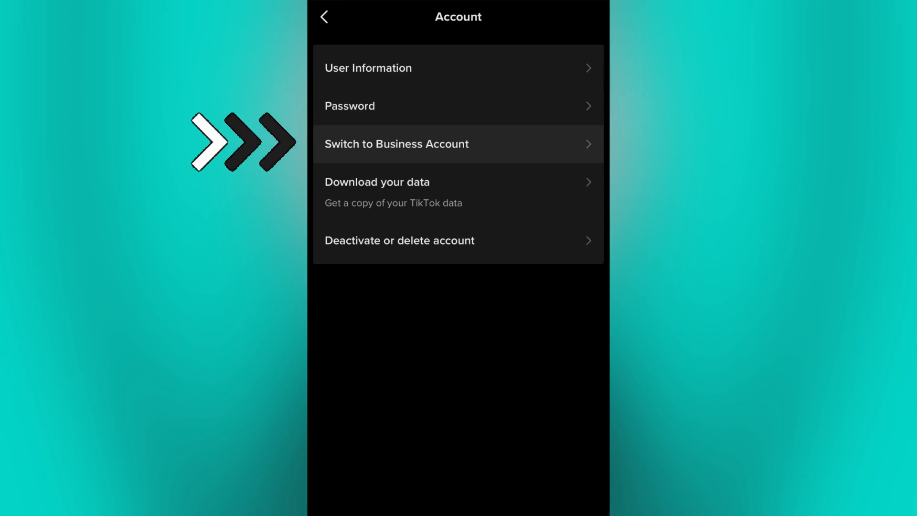
{"action": "left_click", "coordinate": [326, 16]}
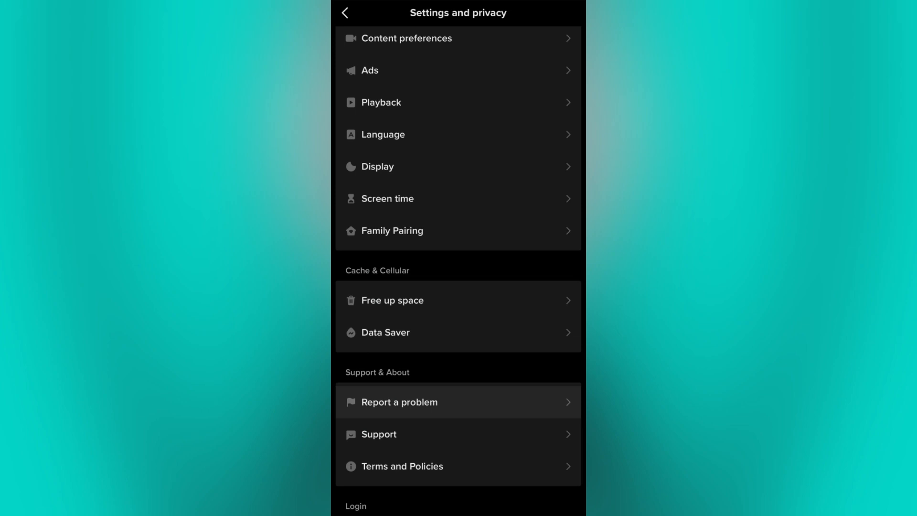
{"action": "mouse_move", "coordinate": [450, 450]}
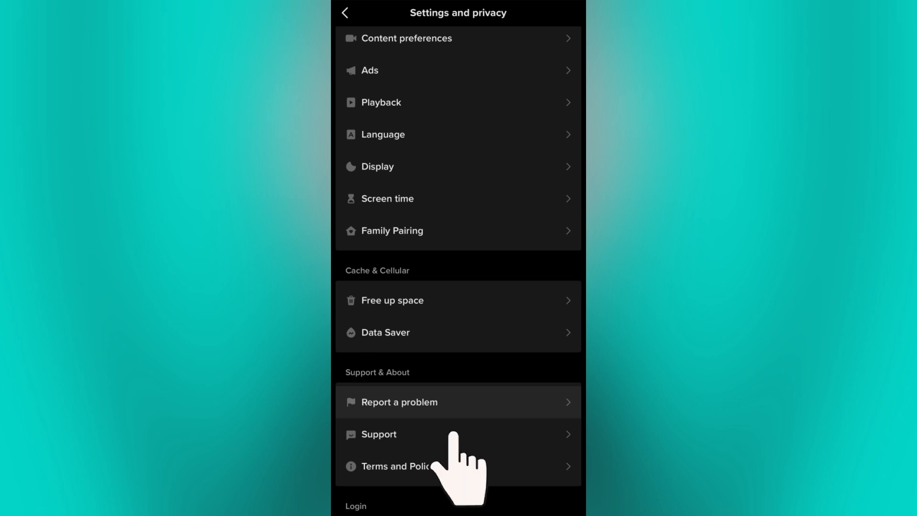